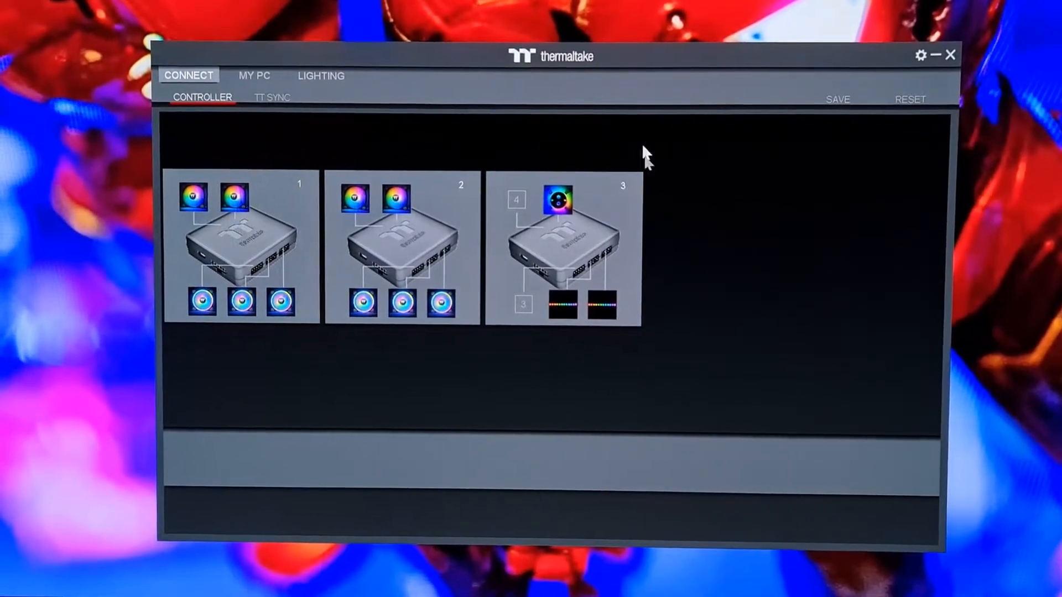
Step: Browse the Connect, TT Sync and My PC tabs, then return to Lighting
click(320, 75)
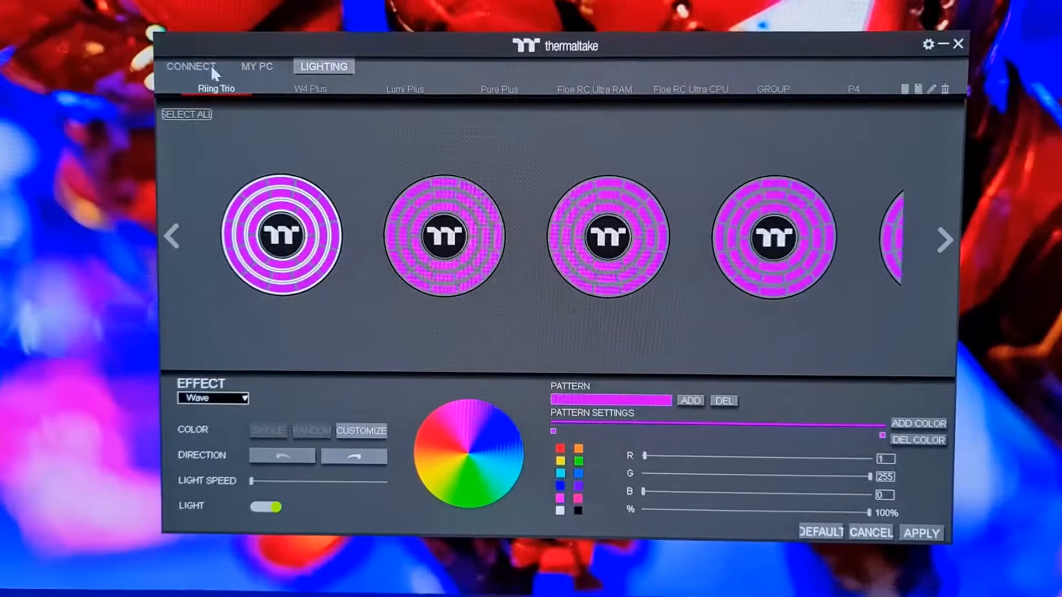
click(192, 66)
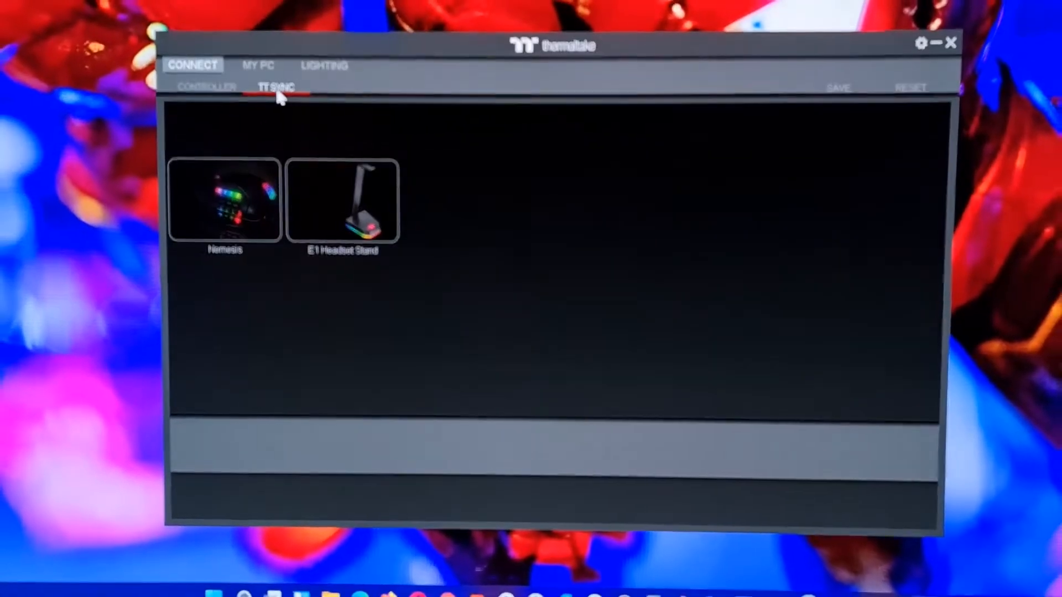
click(248, 60)
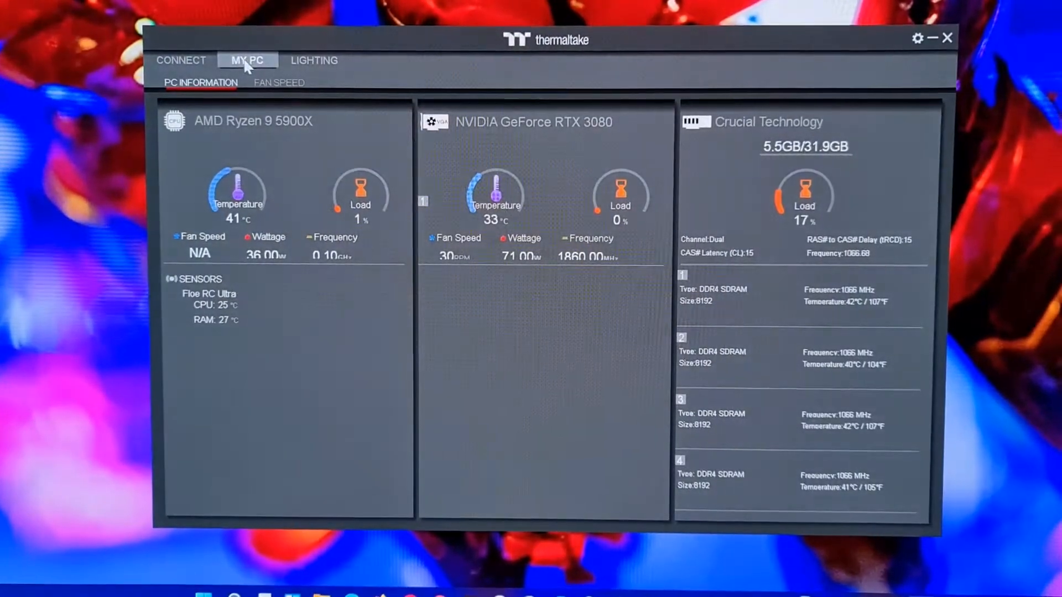
click(313, 60)
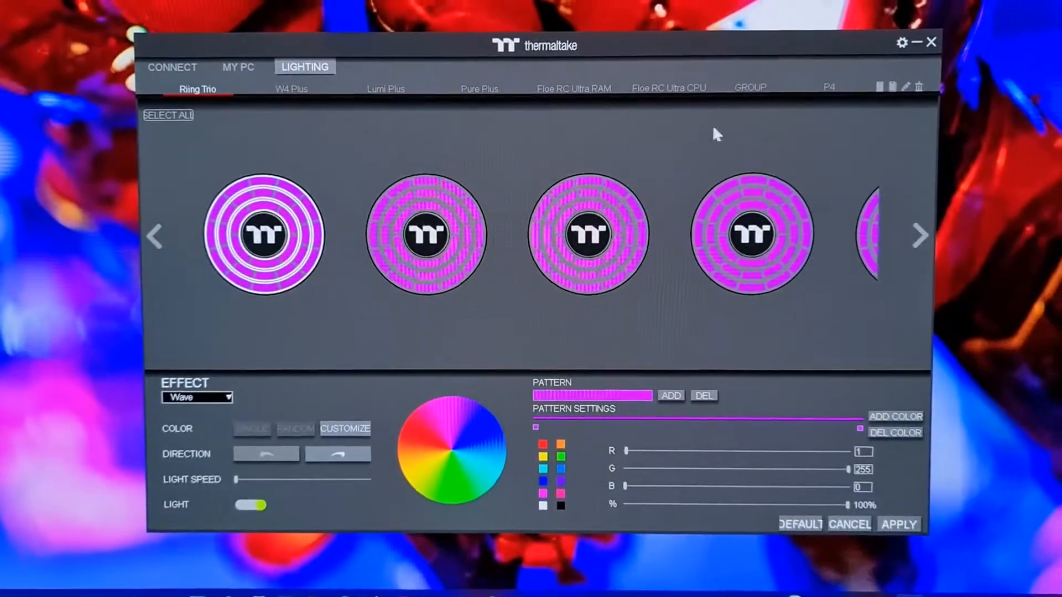
click(576, 90)
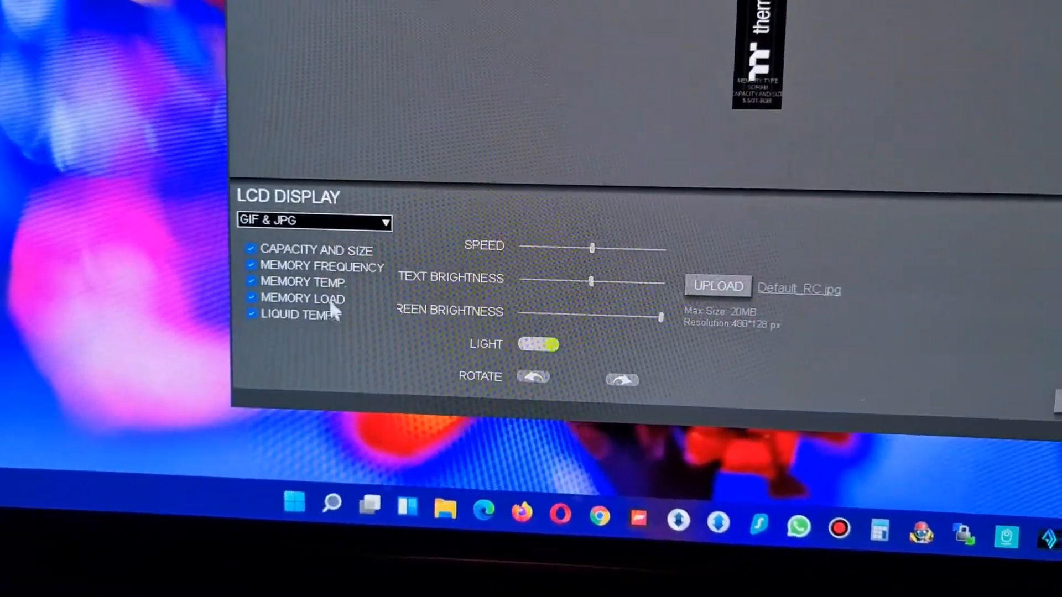
Step: Switch the RAM screen's LCD display to MEMORY TEMP. and apply it
click(314, 221)
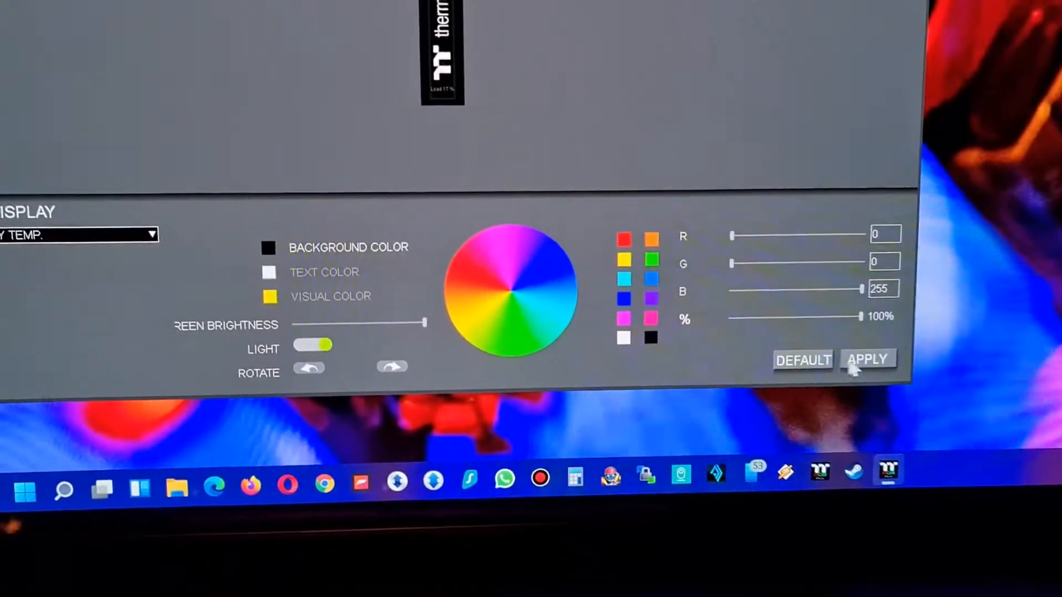
click(868, 359)
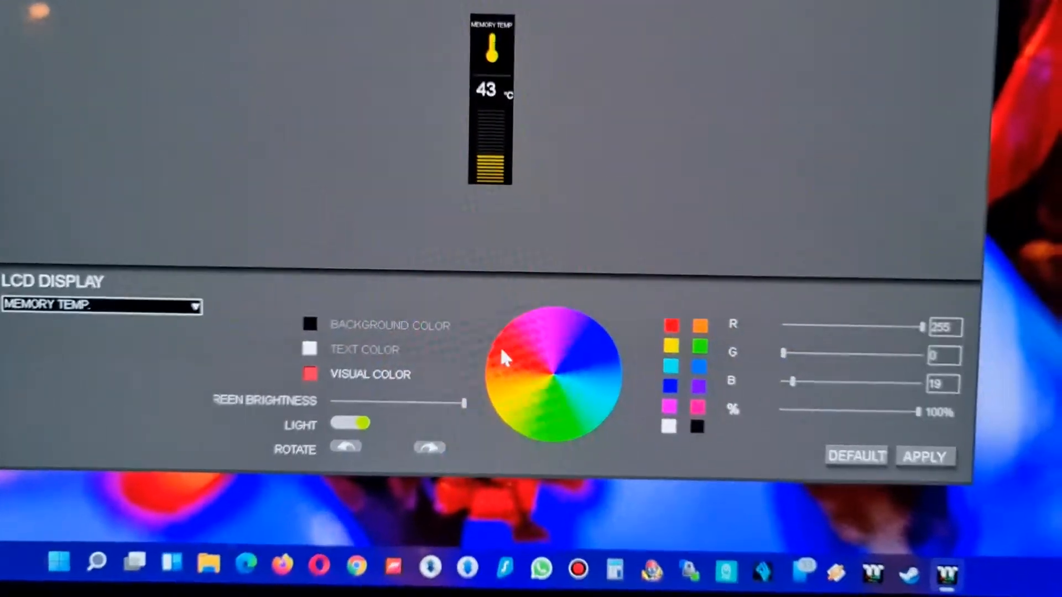
Step: Set the RAM screen's visual color to red on the color wheel
click(924, 456)
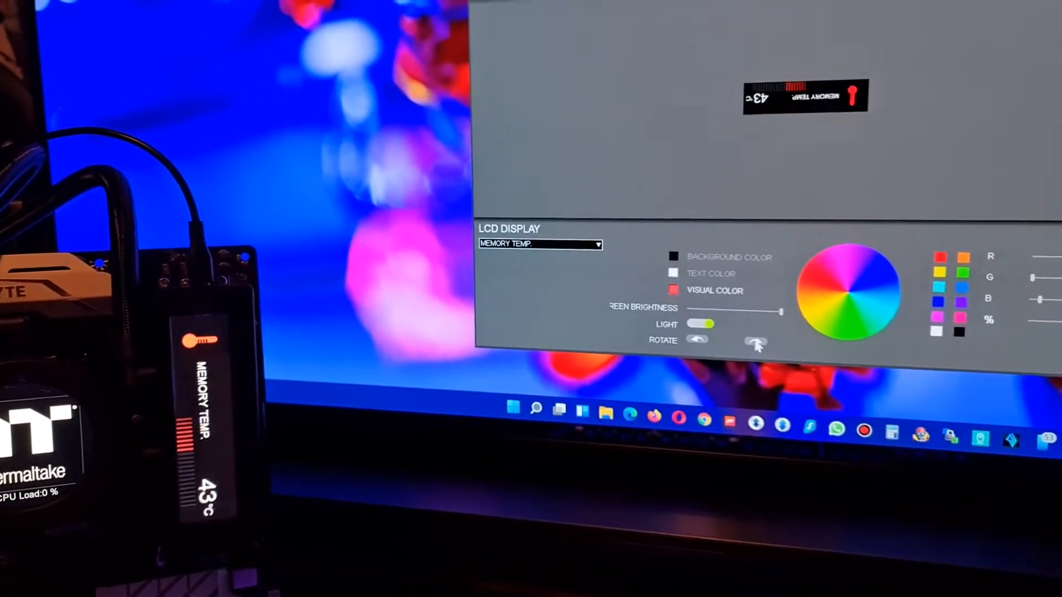
Step: Rotate the RAM screen back upright and bring up the Floe RC Ultra CPU settings
click(755, 340)
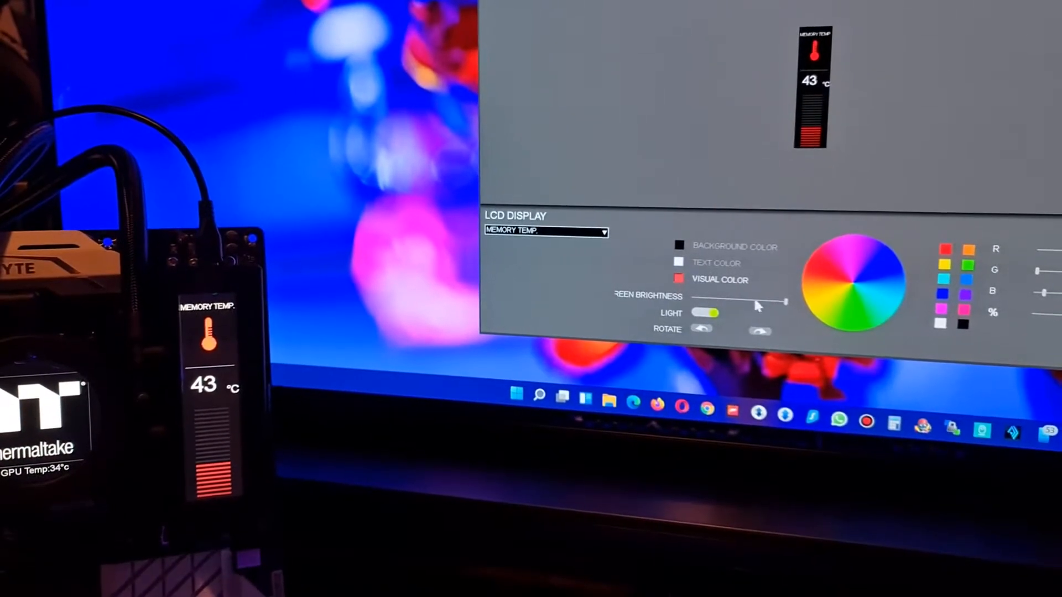
click(545, 232)
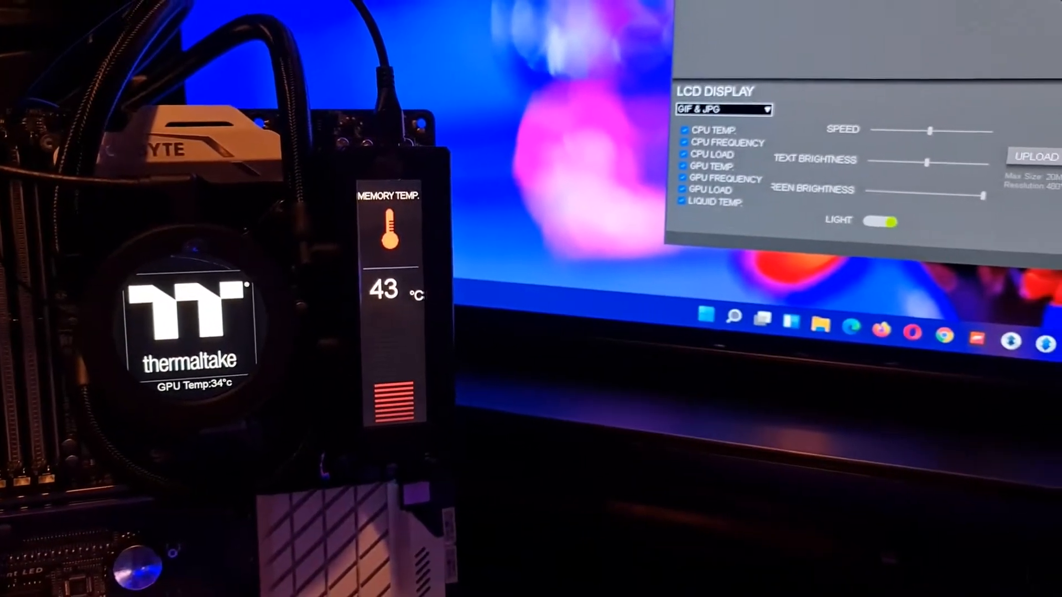
Step: Set the CPU screen's LCD display to CAROUSEL, then the RAM screen's as well
click(723, 109)
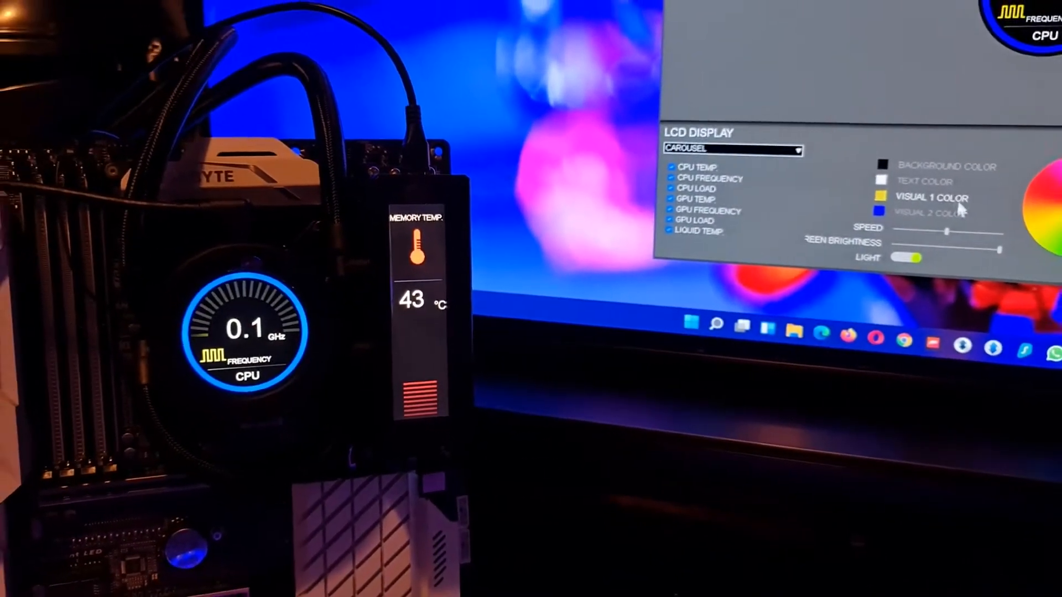
click(733, 148)
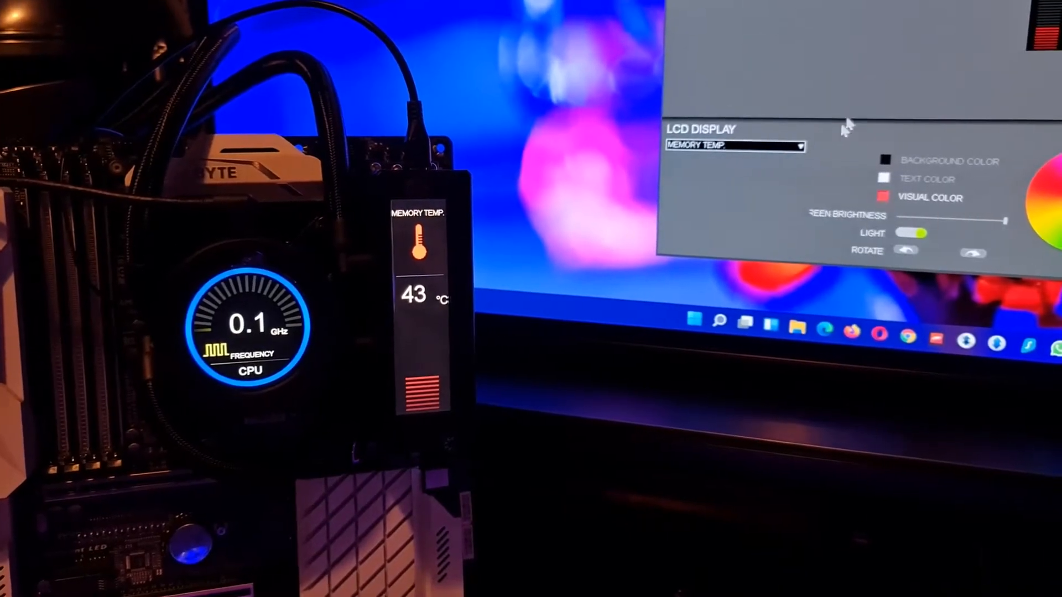
click(735, 146)
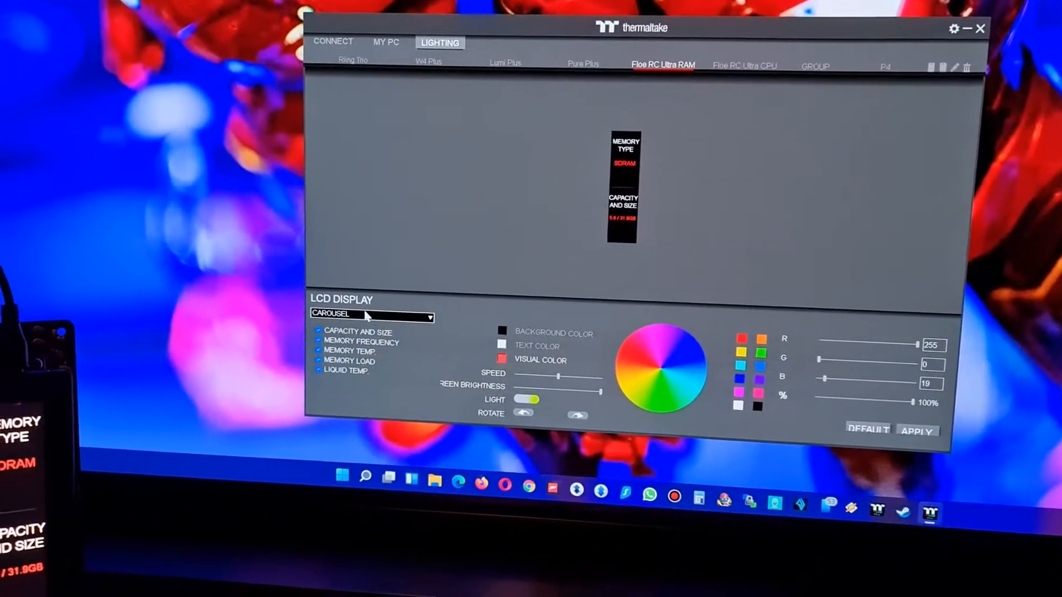
Step: Put the CPU screen on GIF & JPG with an uploaded GIF and GPU frequency overlay
click(371, 316)
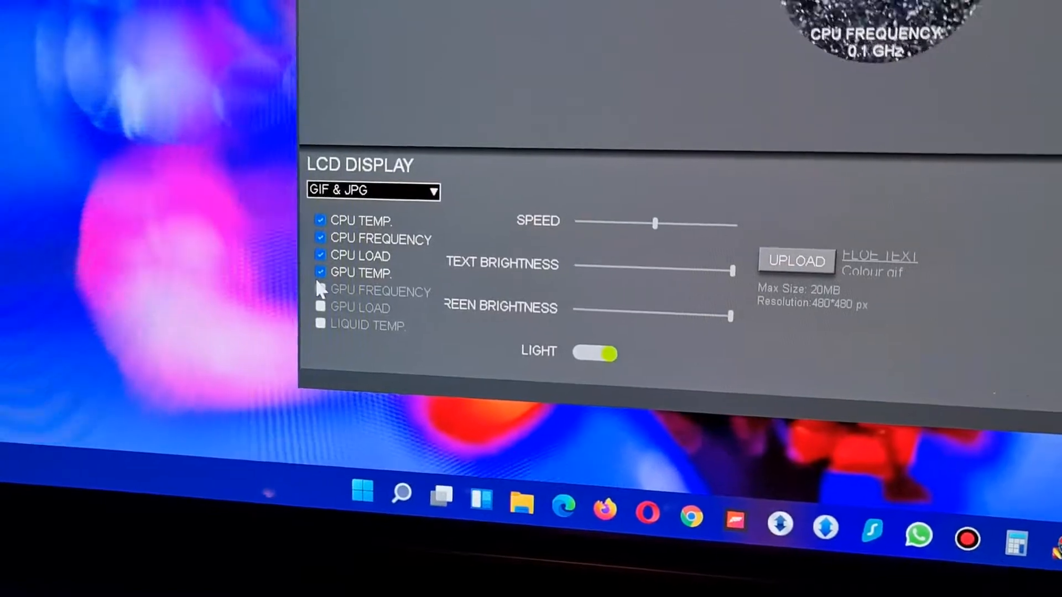
click(321, 291)
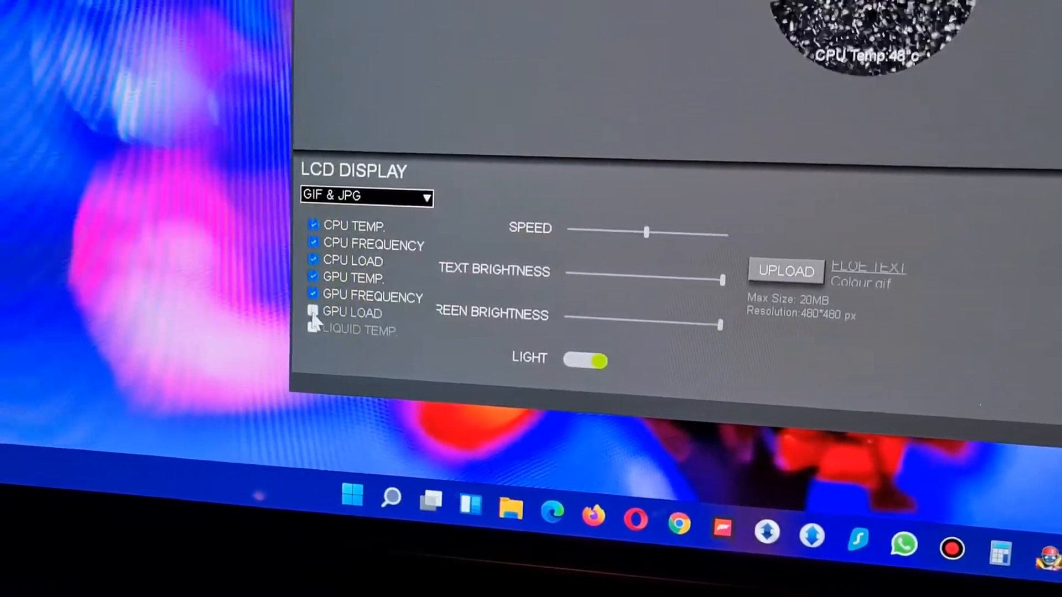